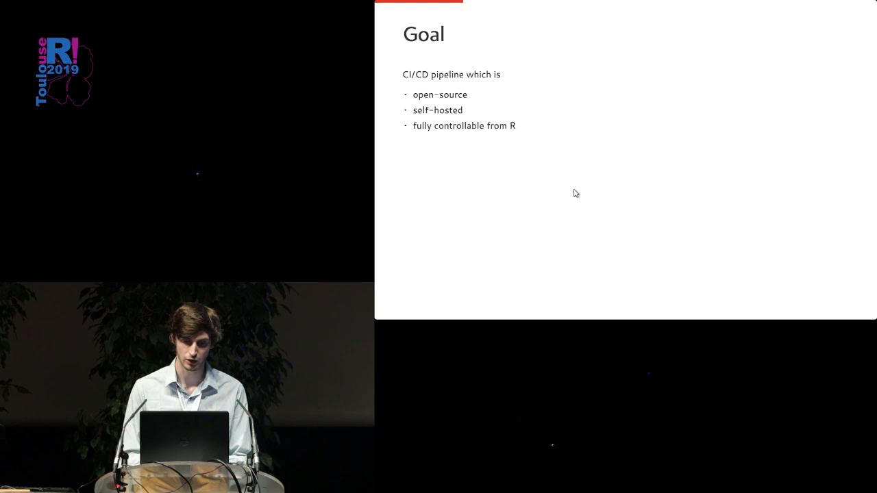
{"action": "mouse_move", "coordinate": [566, 194]}
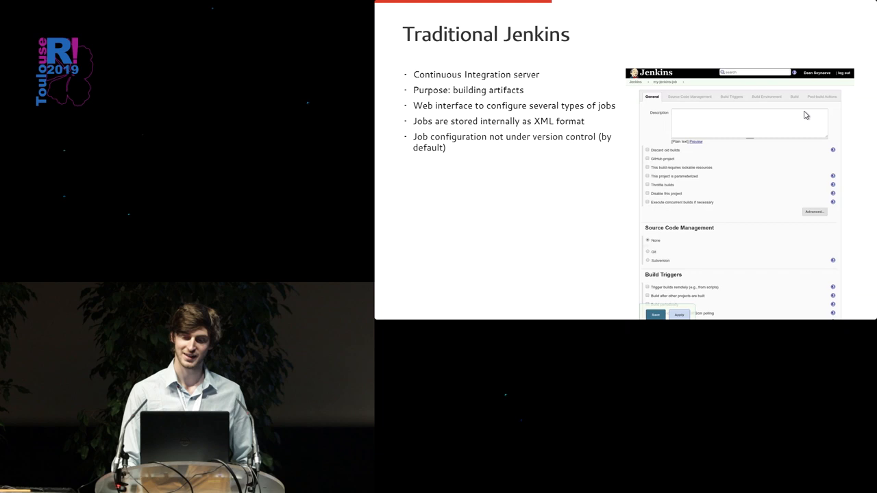
Advance past the rjenkins Jenkinsfile slides to the rrundeck basic commands slide
{"action": "key", "text": "Right"}
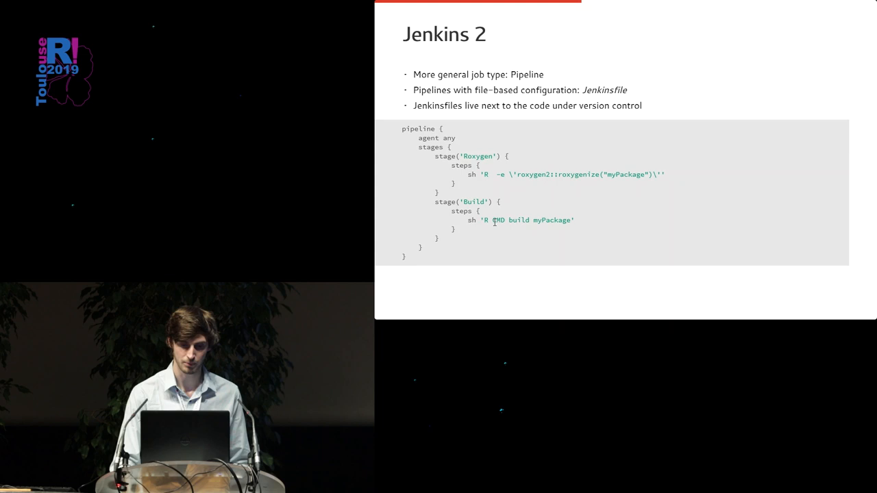
{"action": "mouse_move", "coordinate": [560, 190]}
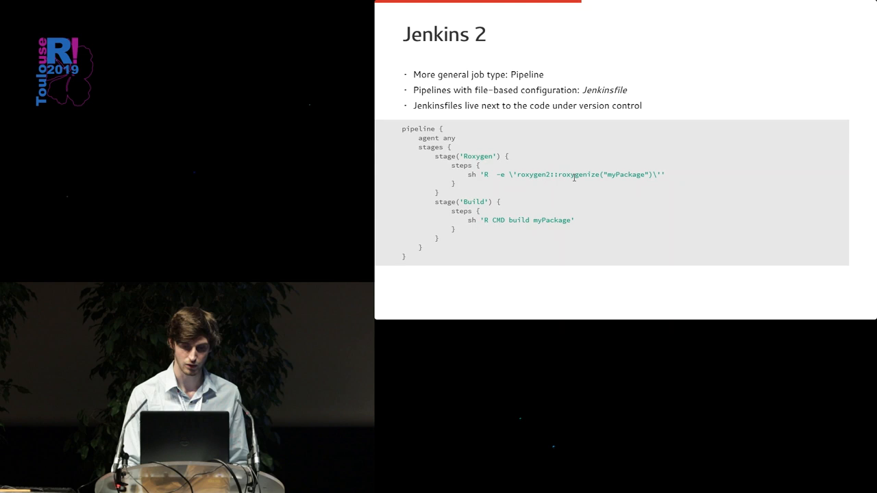
{"action": "mouse_move", "coordinate": [477, 270]}
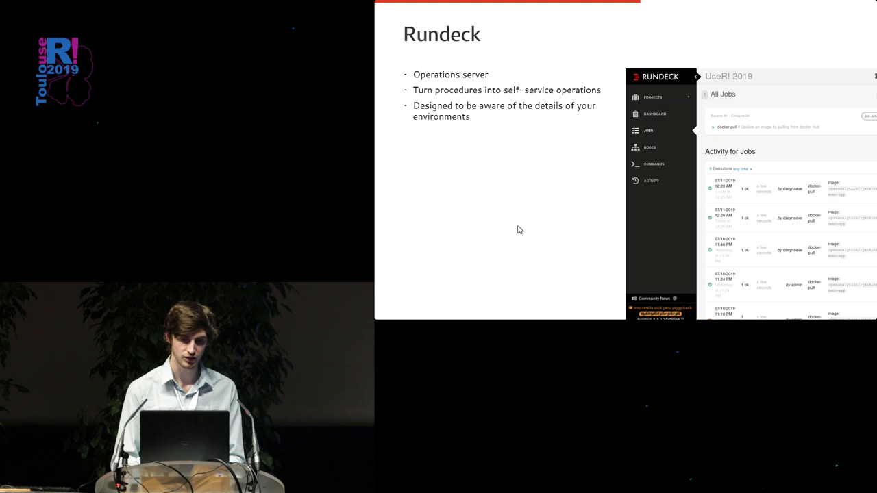
{"action": "mouse_move", "coordinate": [669, 124]}
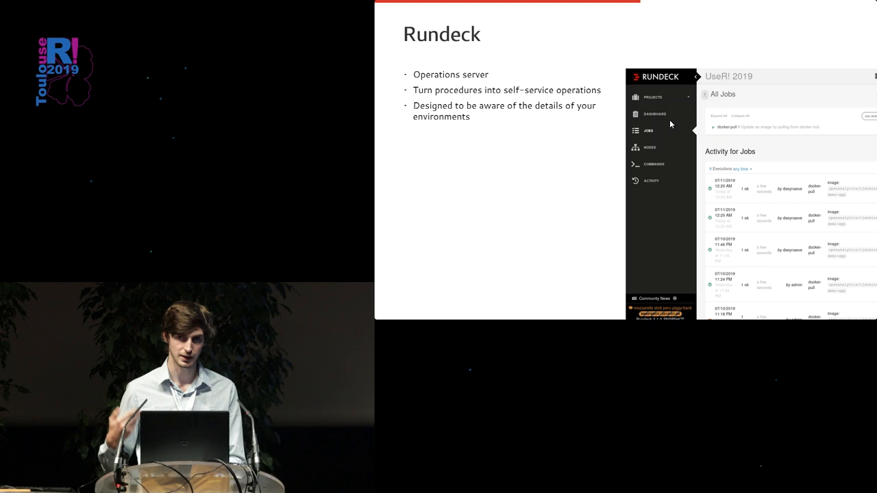
{"action": "mouse_move", "coordinate": [629, 123]}
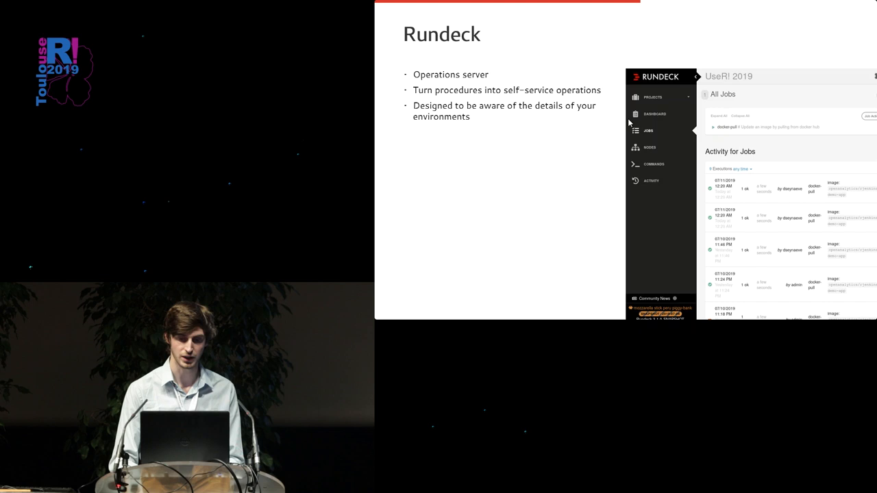
{"action": "mouse_move", "coordinate": [599, 122]}
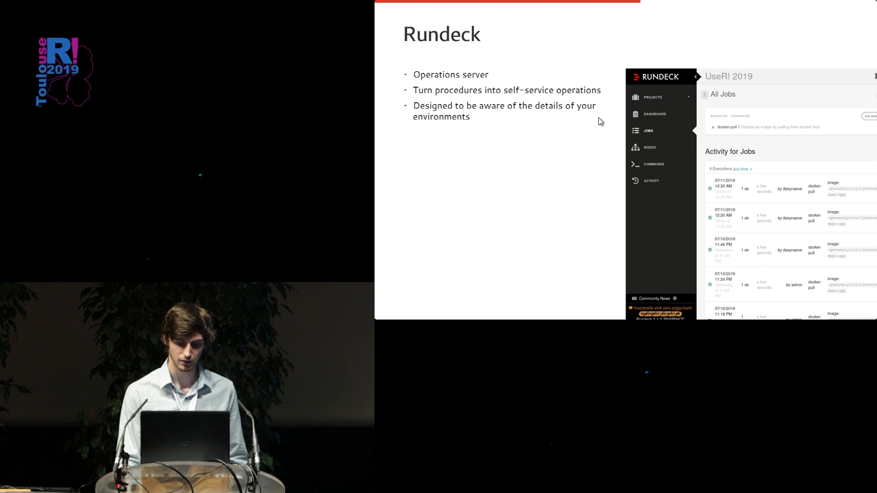
{"action": "mouse_move", "coordinate": [631, 131]}
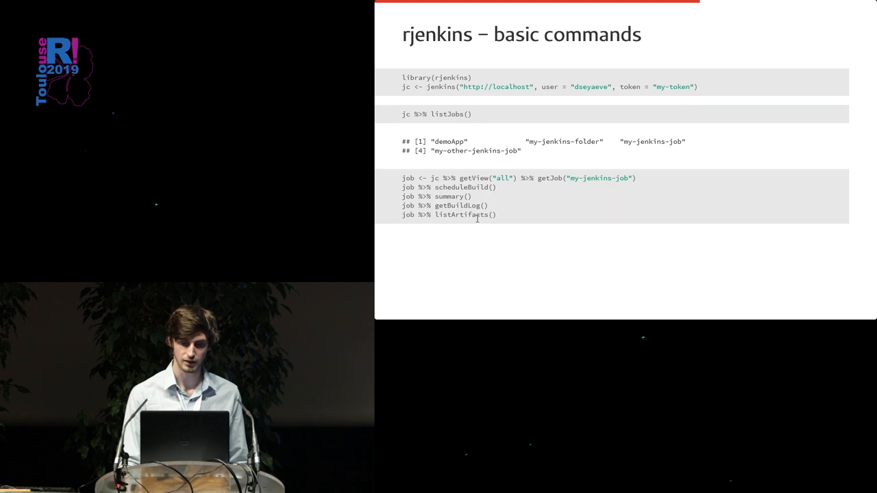
{"action": "mouse_move", "coordinate": [498, 205]}
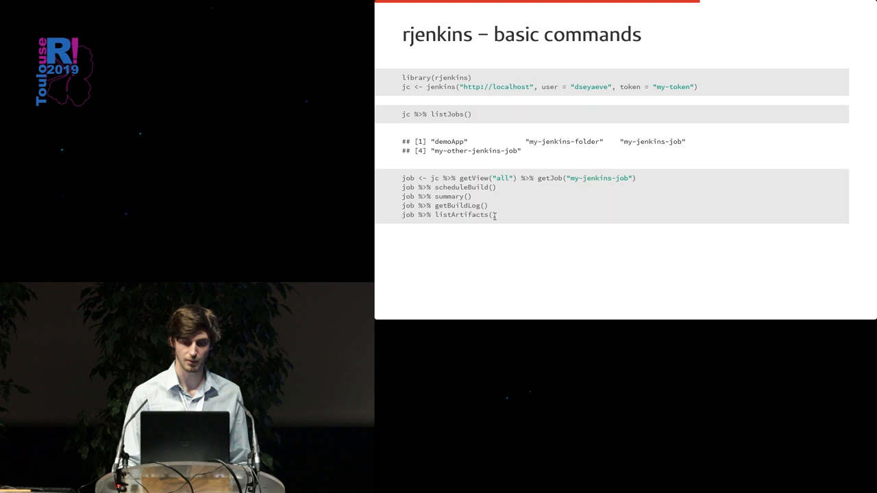
{"action": "mouse_move", "coordinate": [541, 218]}
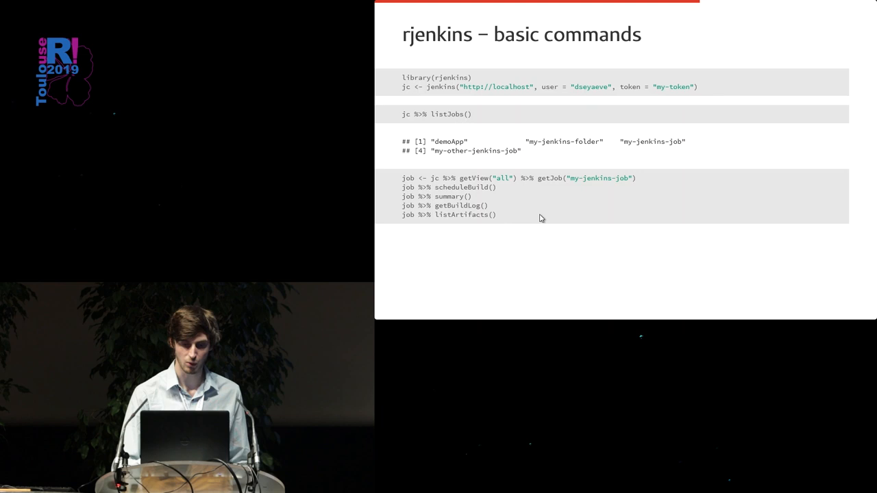
{"action": "mouse_move", "coordinate": [512, 219]}
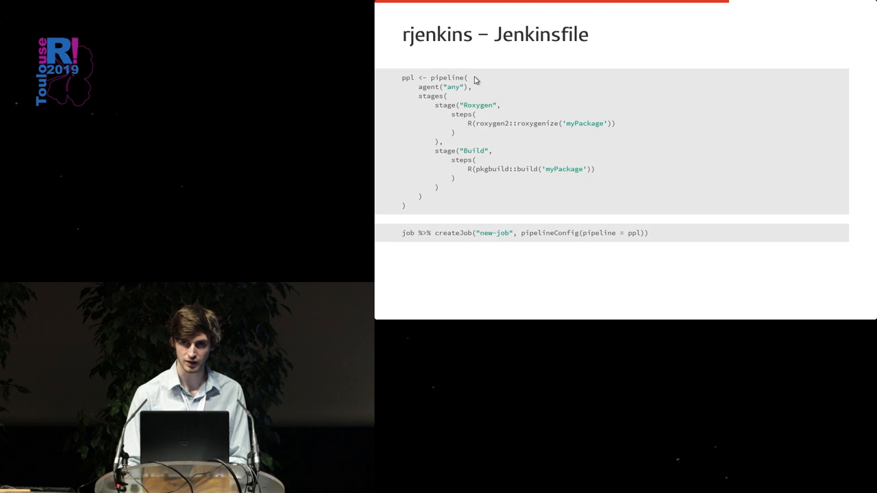
{"action": "mouse_move", "coordinate": [432, 228]}
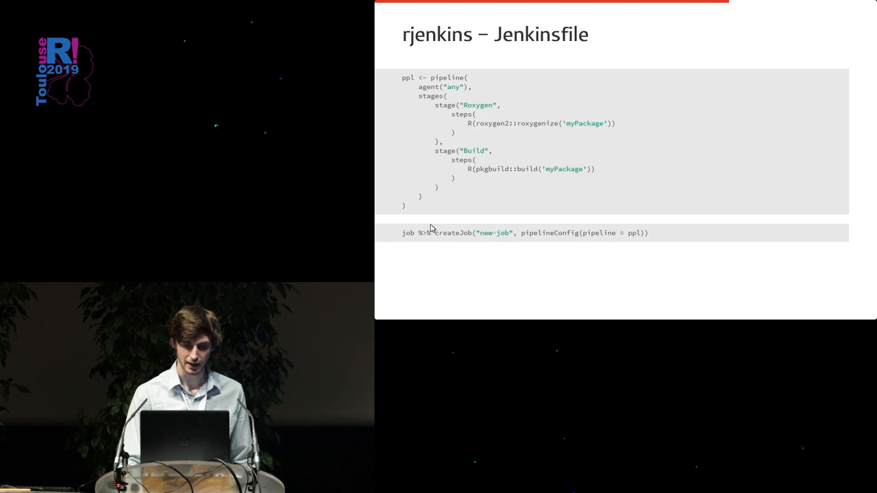
{"action": "mouse_move", "coordinate": [520, 232]}
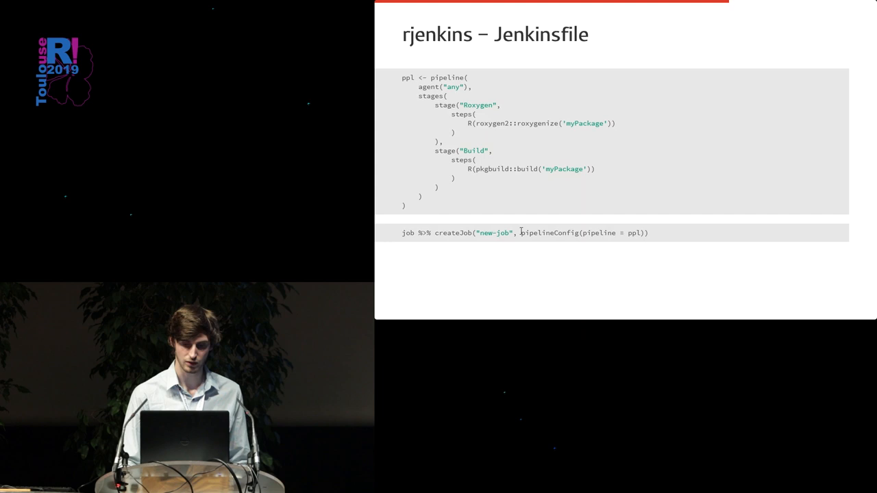
{"action": "key", "text": "Right"}
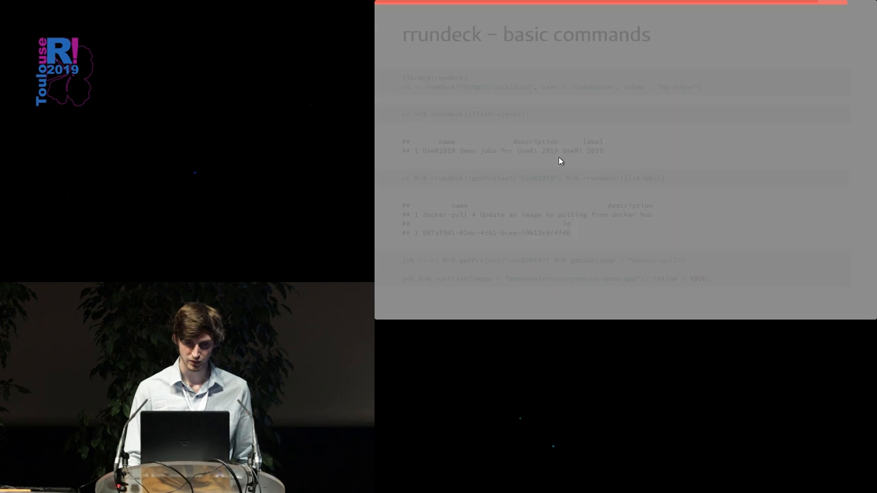
{"action": "left_click", "coordinate": [541, 7]}
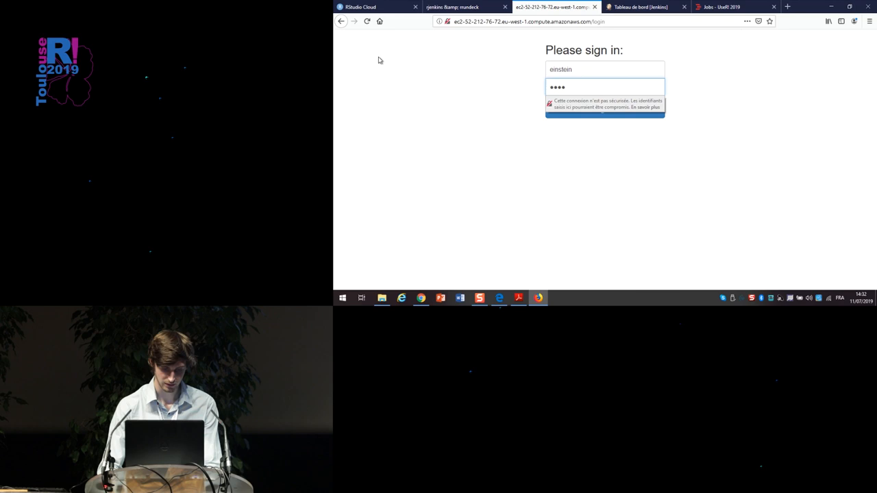
Sign in to ShinyProxy to reach the Hello Shiny! waiting-times histogram app
{"action": "left_click", "coordinate": [605, 112]}
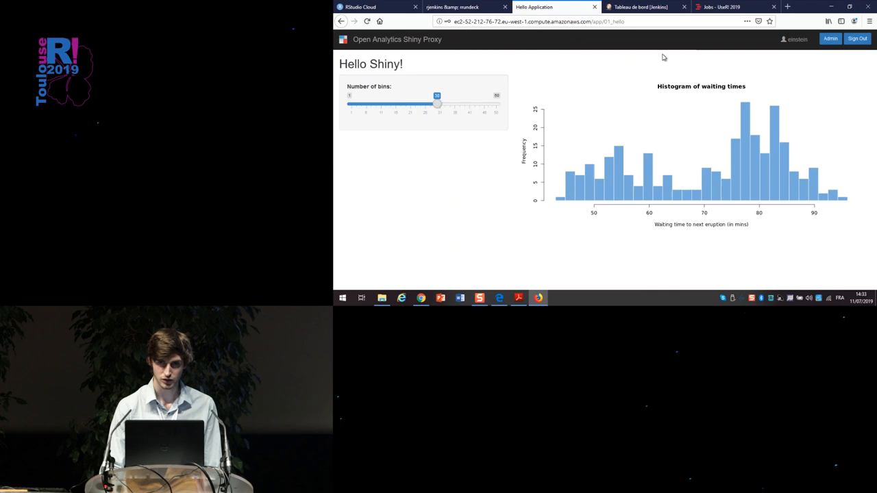
{"action": "mouse_move", "coordinate": [646, 16]}
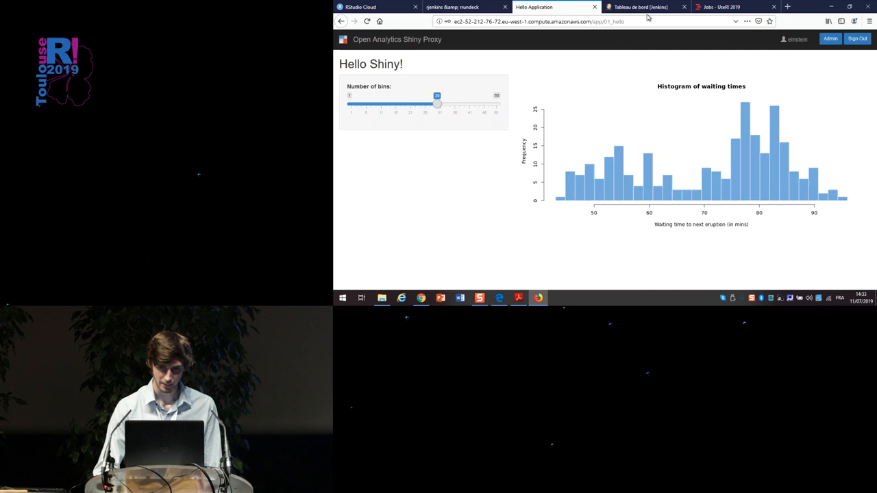
Back in RStudio Cloud, review demo.R's createJob and scheduleBuild calls down to git commit & push
{"action": "left_click", "coordinate": [370, 7]}
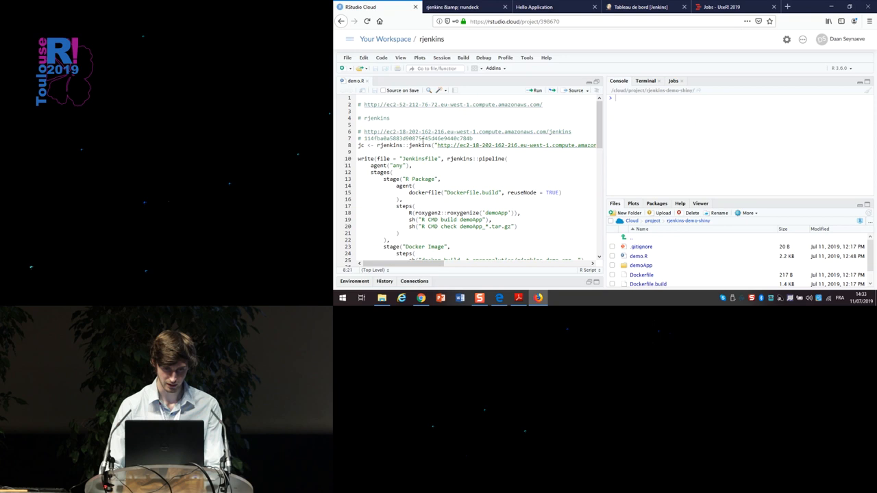
{"action": "scroll", "scroll_direction": "down", "scroll_amount": 3}
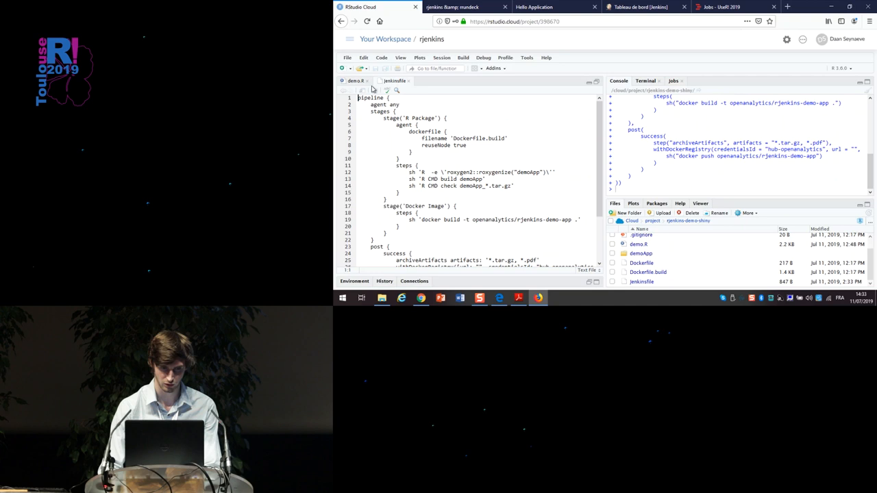
{"action": "scroll", "scroll_direction": "down", "scroll_amount": 3}
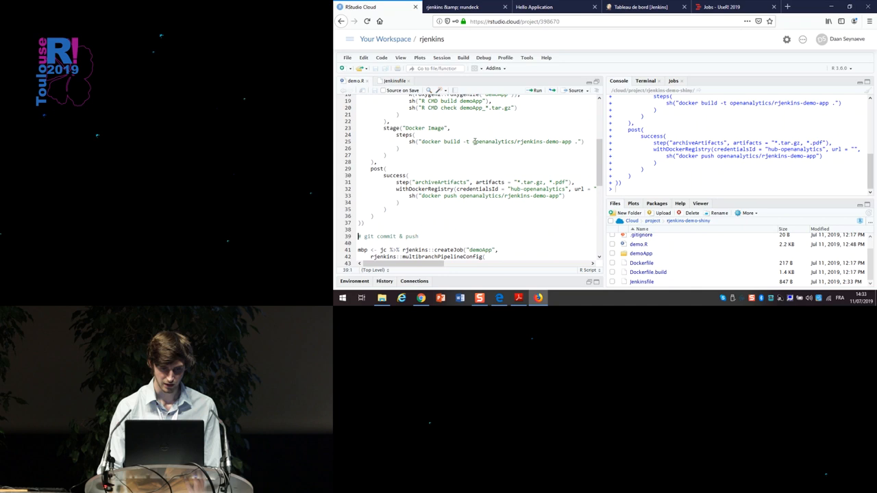
{"action": "scroll", "scroll_direction": "down", "scroll_amount": 3}
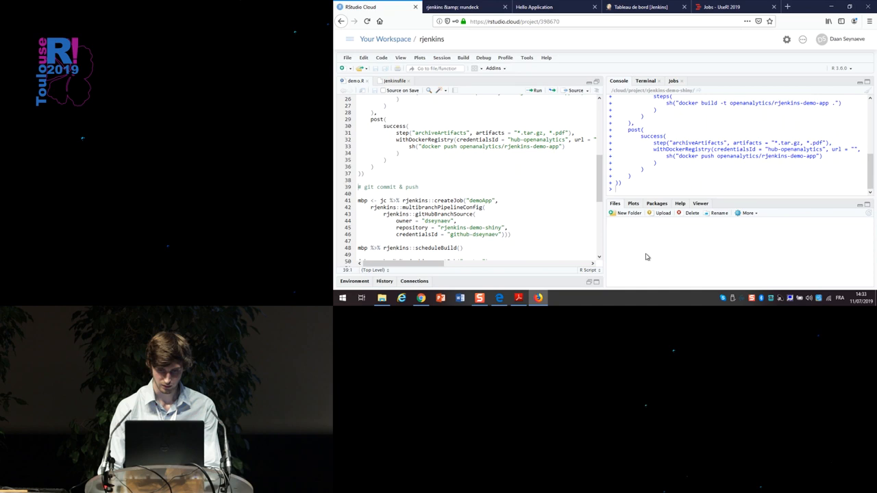
Edit demoApp/inst/app/app.R so titlePanel reads 'Hello UseR!2019'
{"action": "left_click", "coordinate": [761, 220]}
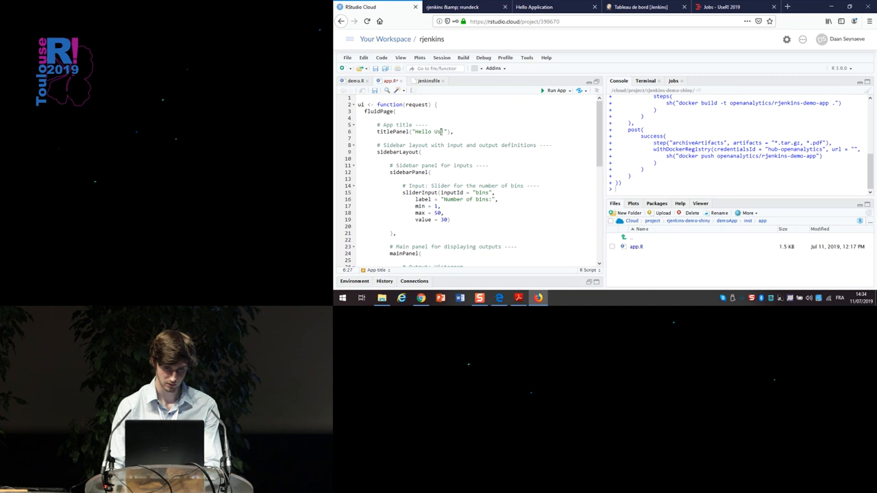
{"action": "type", "text": "eR!201"}
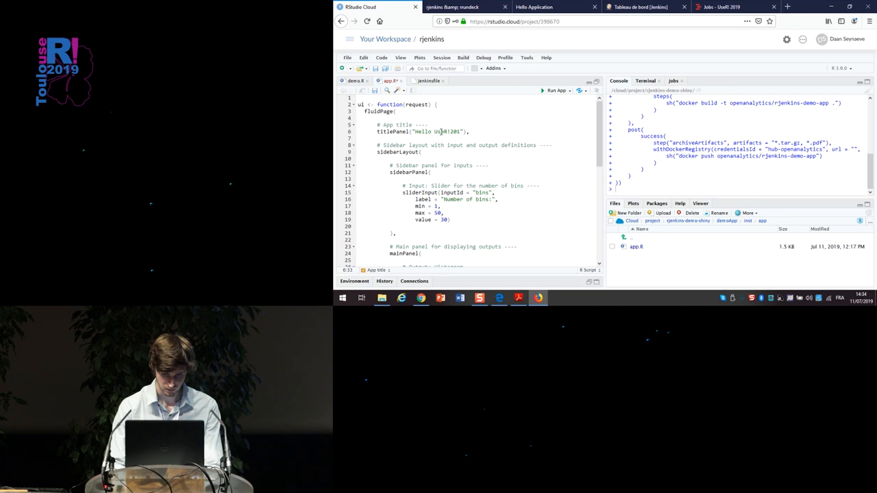
{"action": "left_click", "coordinate": [646, 81]}
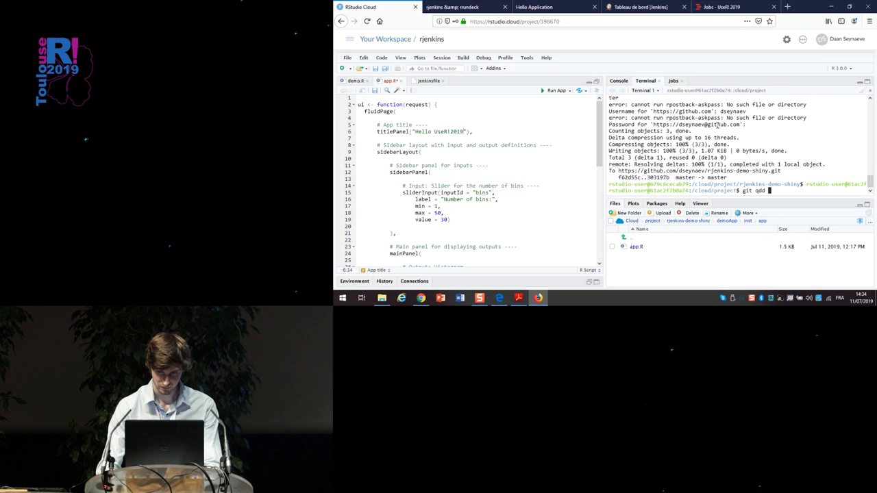
In rjenkins-demo-shiny, stage app.R, commit it as 'test', and push to GitHub master
{"action": "key", "text": "Return"}
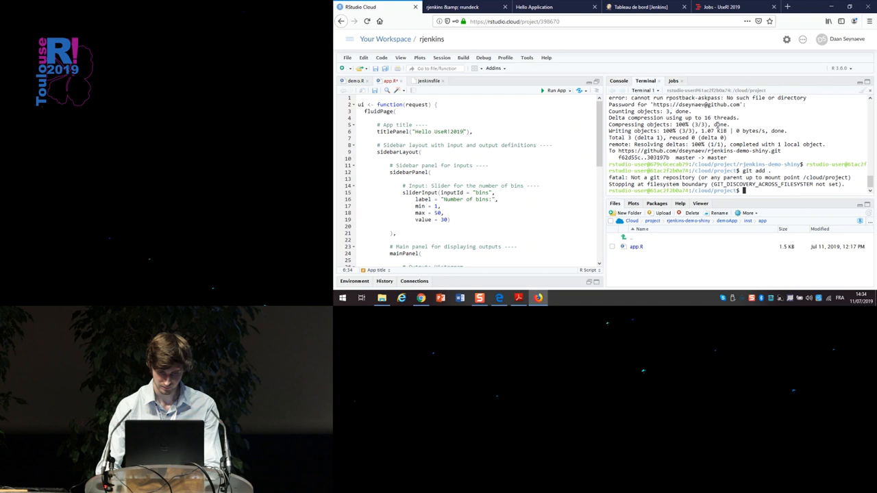
{"action": "type", "text": "git commit )m"}
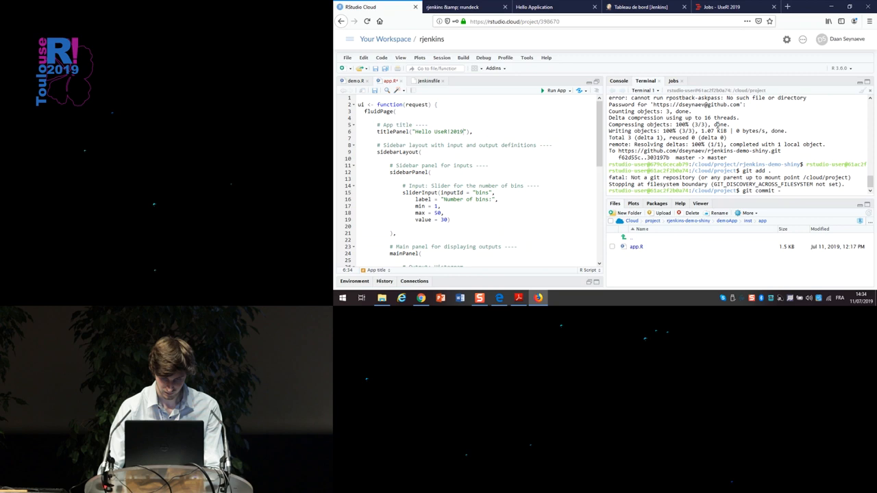
{"action": "type", "text": "m \"test"}
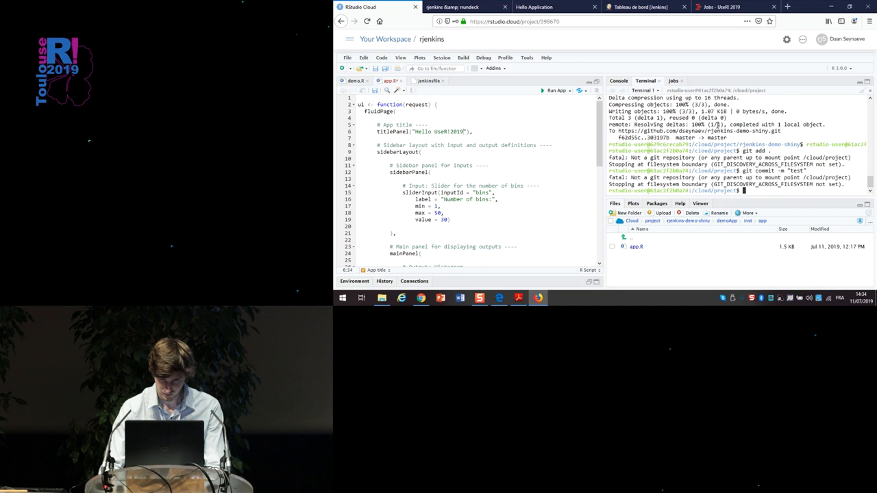
{"action": "type", "text": "cd rjenkins"}
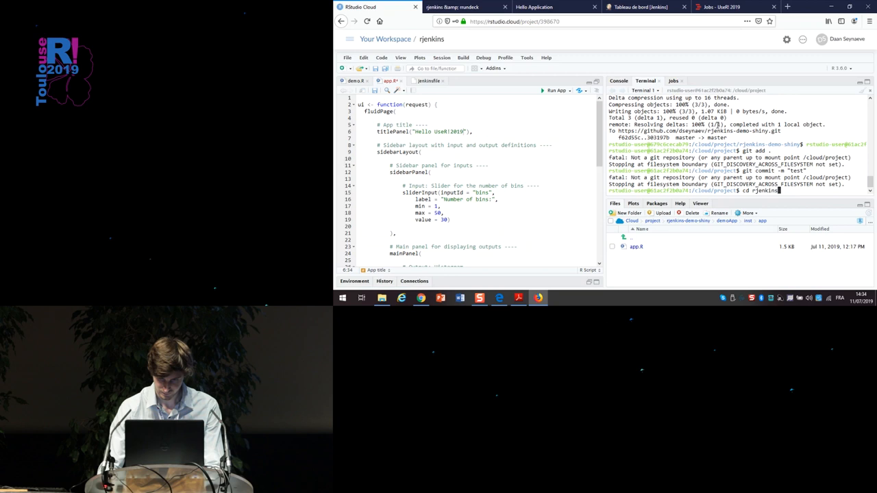
{"action": "type", "text": "-demo-shiny"}
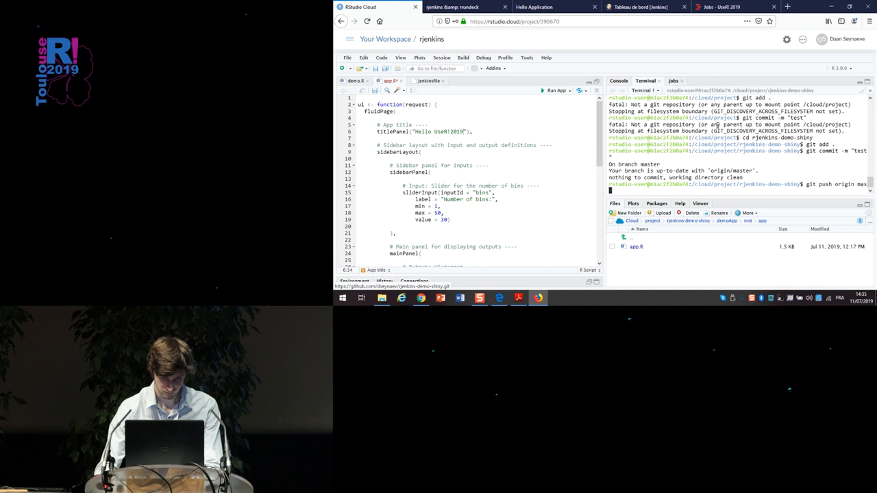
{"action": "key", "text": "Return"}
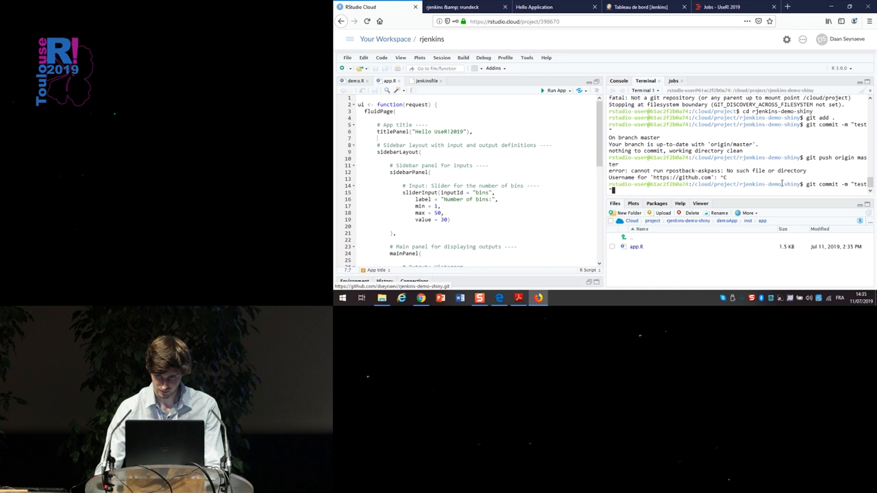
{"action": "key", "text": "Return"}
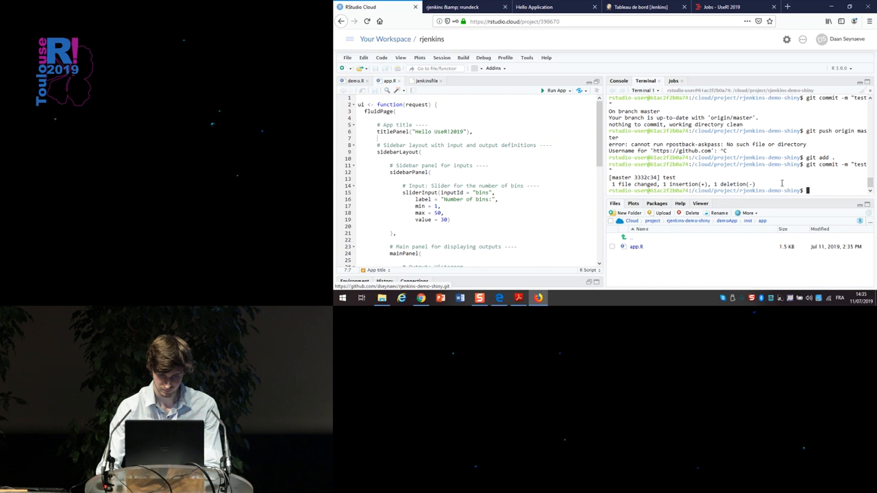
{"action": "key", "text": "Return"}
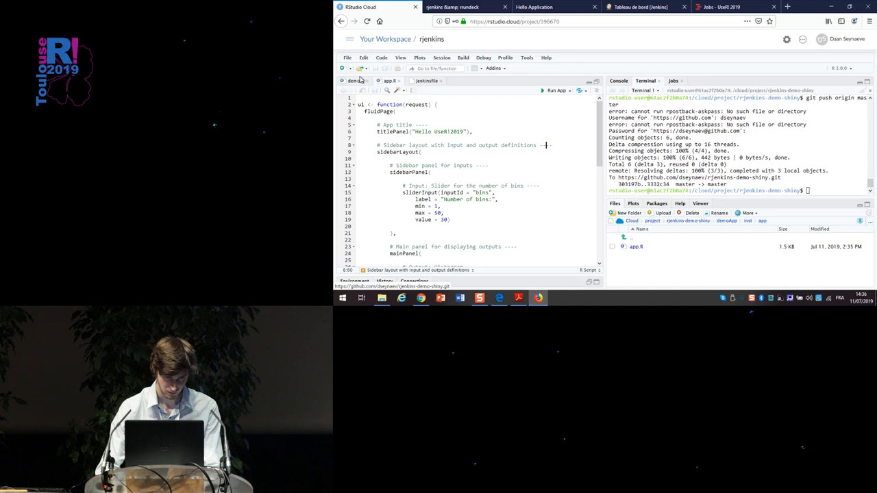
Print the demoApp master job's Jenkins build summary and dismiss browse()'s blocked popup
{"action": "left_click", "coordinate": [426, 80]}
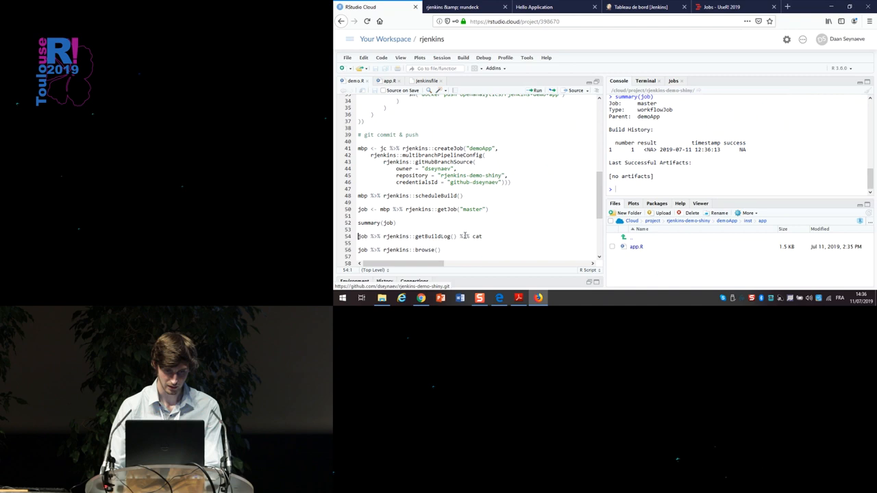
{"action": "scroll", "scroll_direction": "down", "scroll_amount": 3}
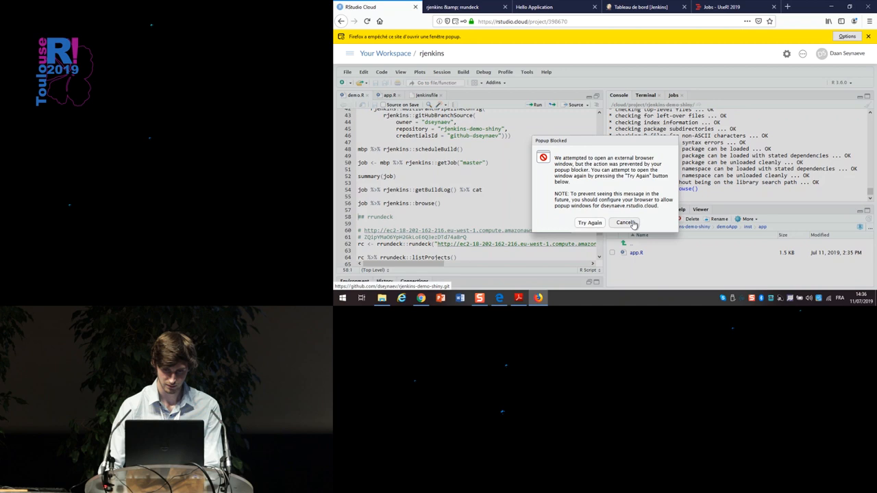
{"action": "left_click", "coordinate": [623, 223]}
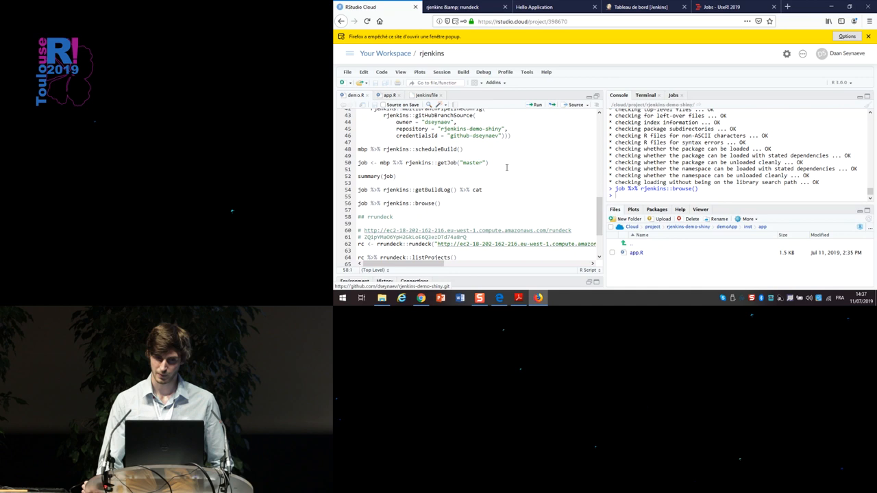
View the Goal slide, then the deployed Hello Application still titled Hello Shiny!
{"action": "left_click", "coordinate": [452, 7]}
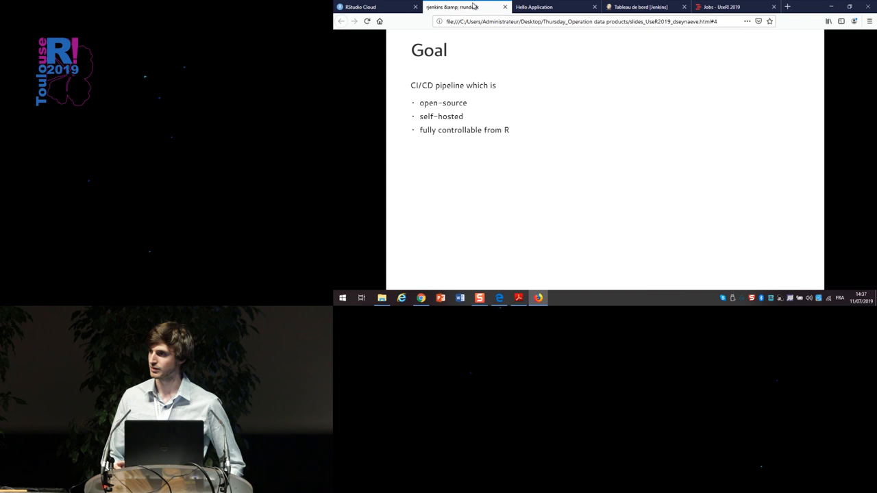
{"action": "left_click", "coordinate": [545, 7]}
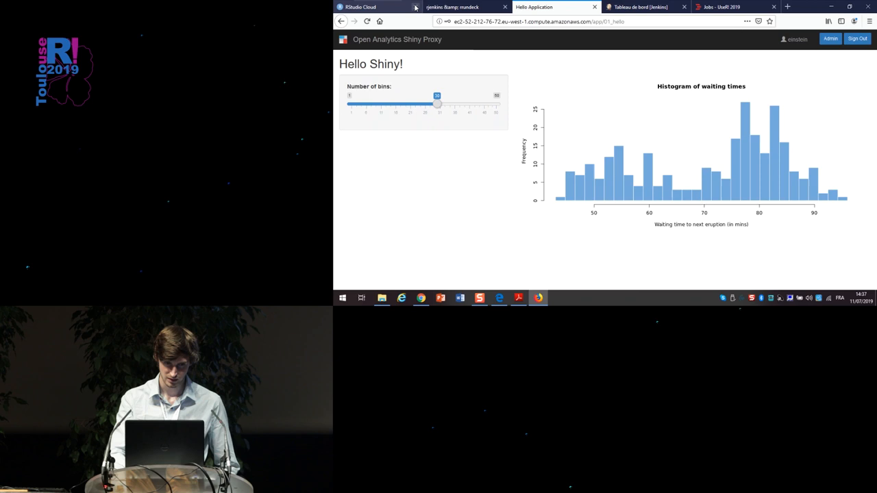
Return to RStudio Cloud, where the rrundeck shinyproxy image pull has completed
{"action": "left_click", "coordinate": [370, 7]}
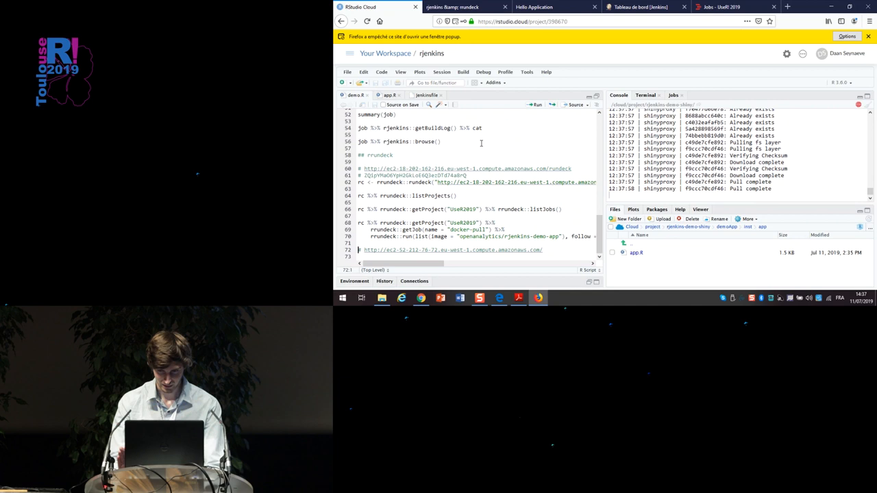
Reopen the Hello Application through ShinyProxy, now showing the title 'Hello UseR!2019'
{"action": "left_click", "coordinate": [548, 6]}
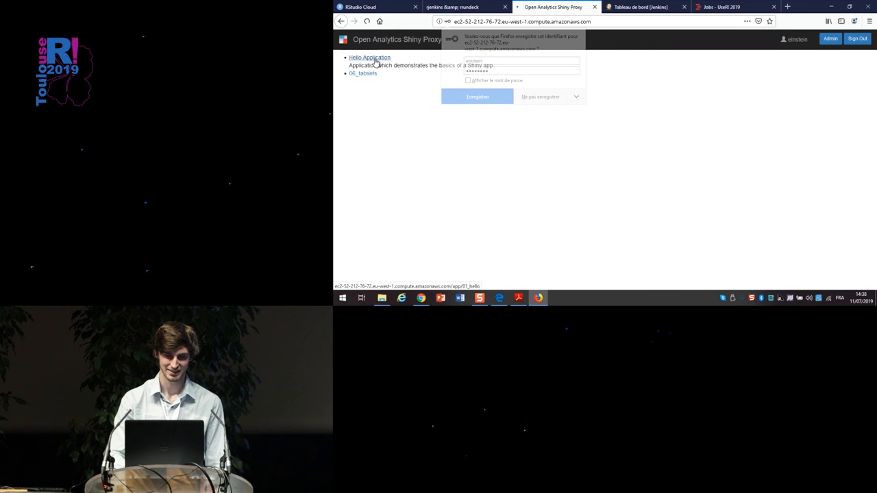
{"action": "left_click", "coordinate": [370, 57]}
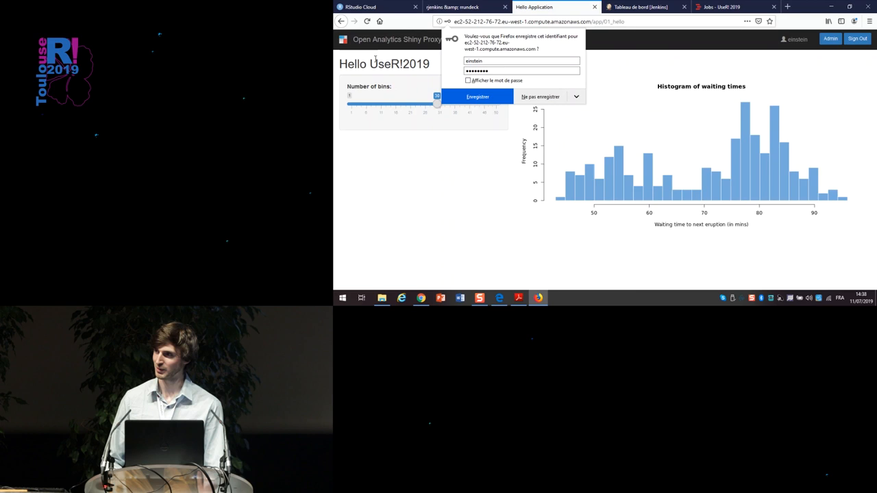